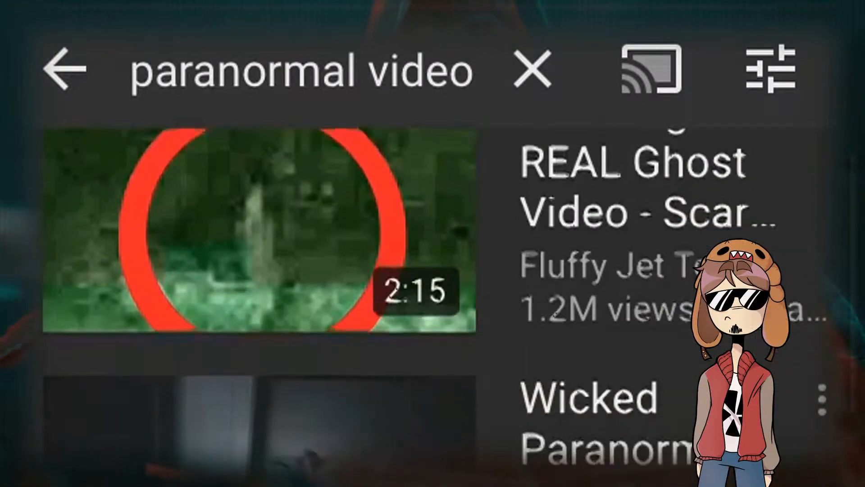
pyautogui.scroll(-3)
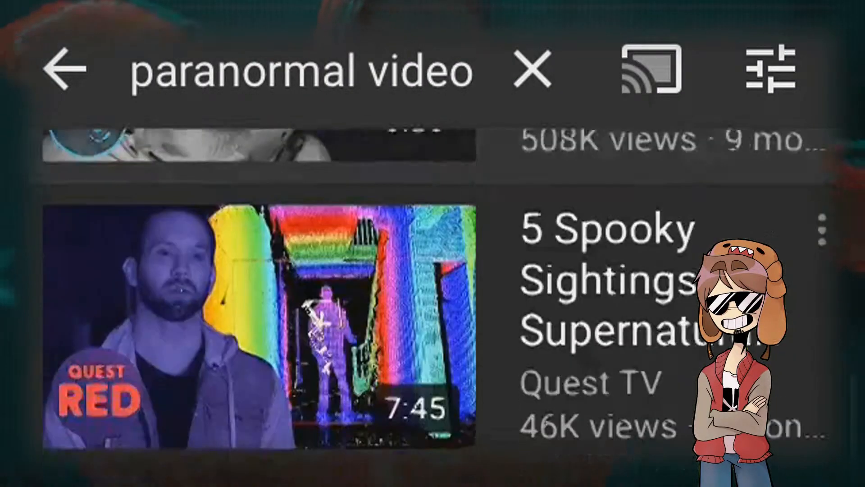
pyautogui.scroll(-3)
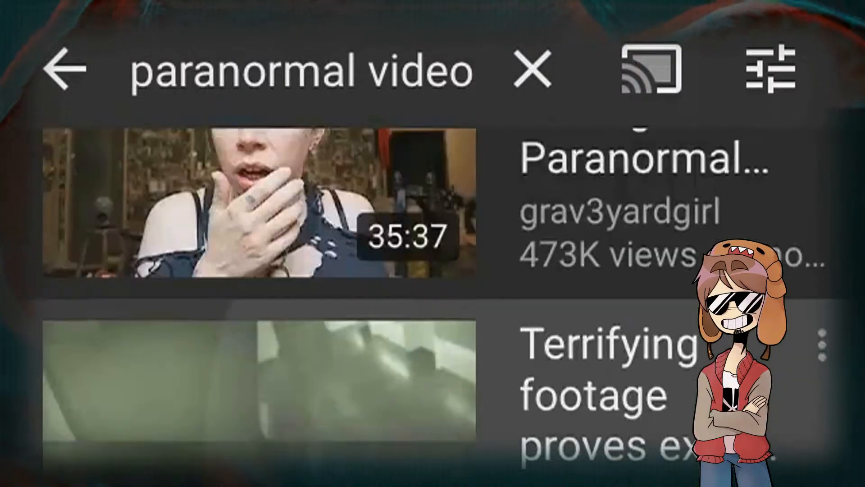
pyautogui.scroll(-3)
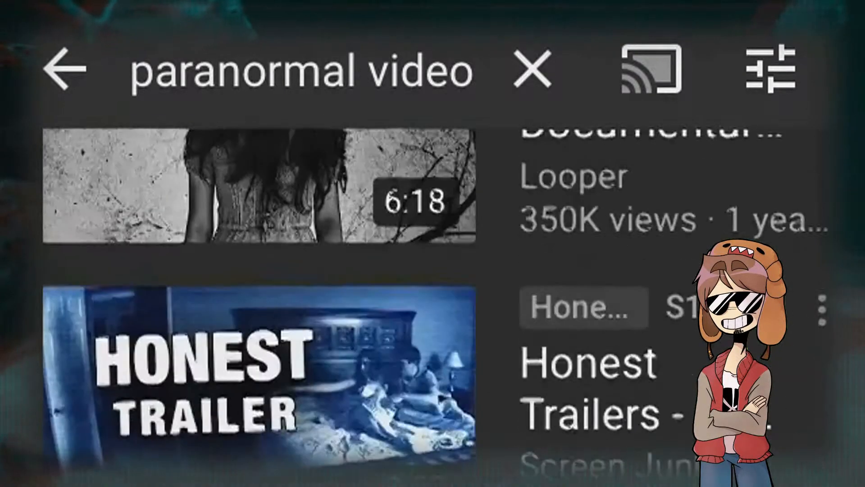